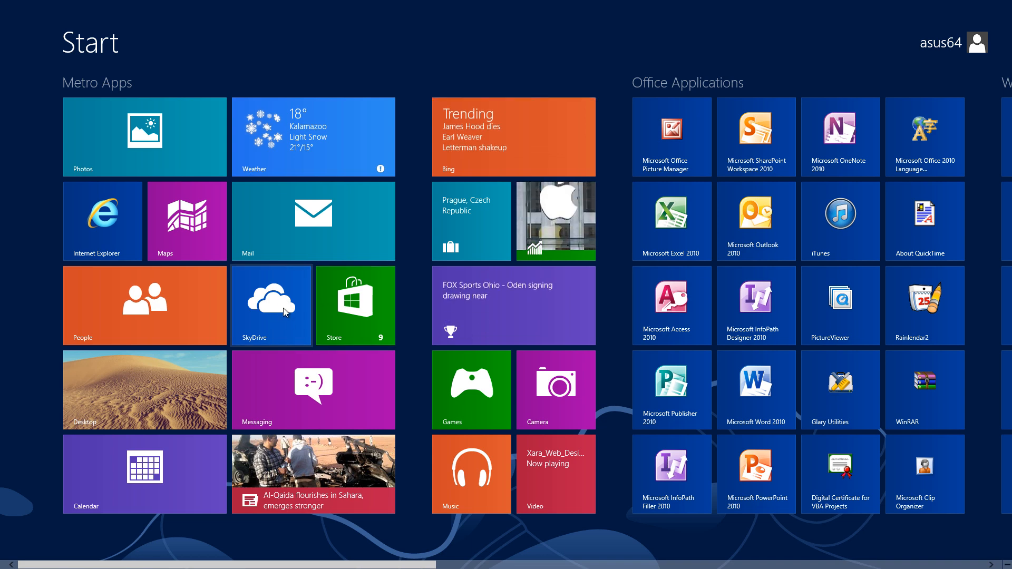
Pick up the Store tile beside SkyDrive and drag it rightward across the Metro Apps group.
left_click(271, 305)
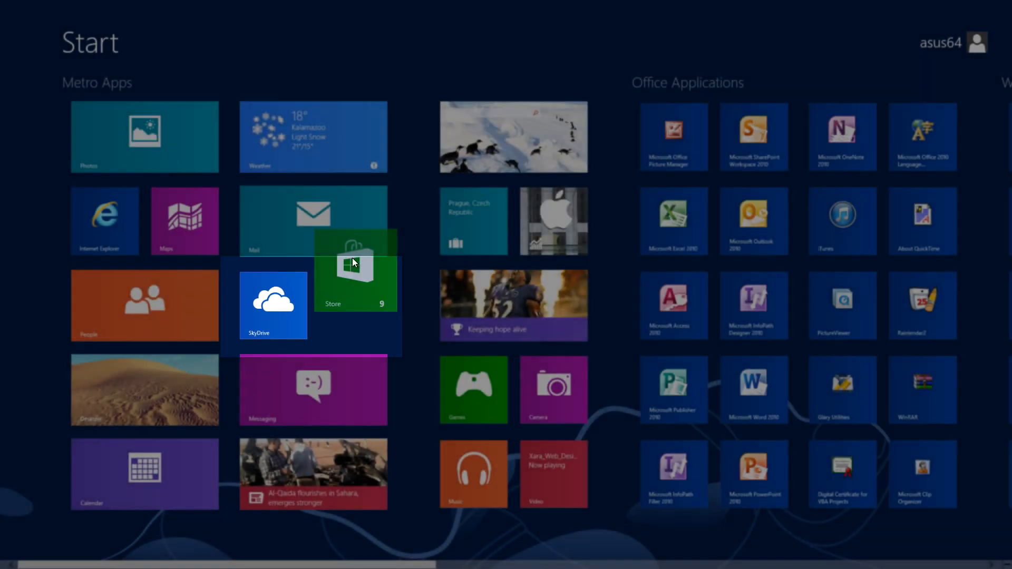
scroll("right", 3)
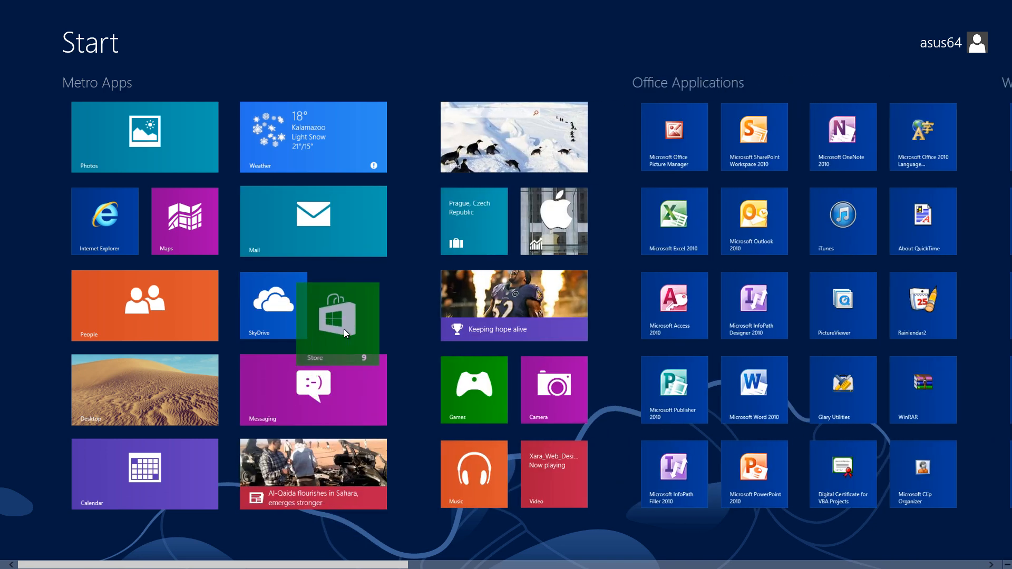
left_click_drag(336, 316, 265, 303)
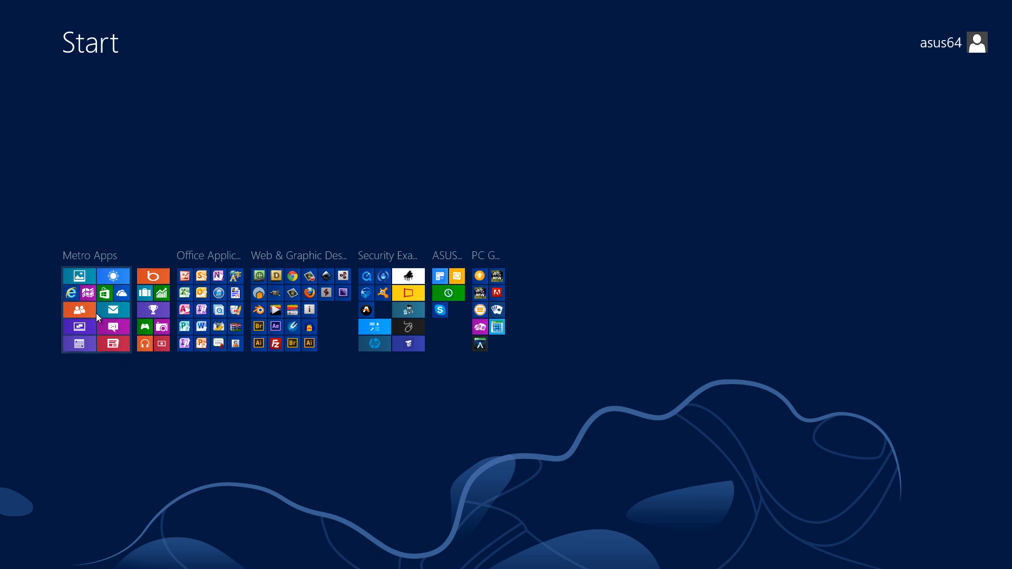
mouse_move(98, 310)
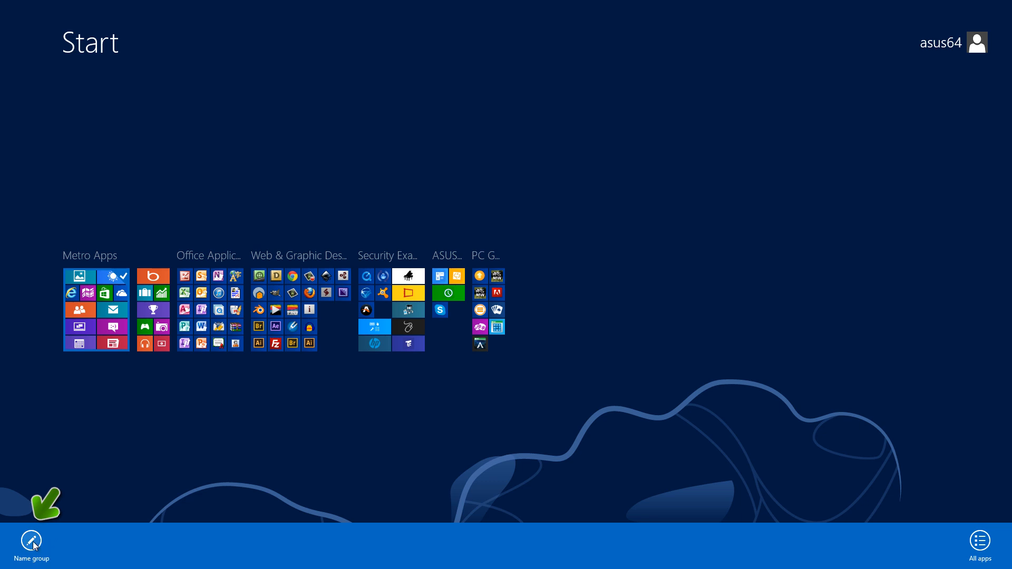
Rename the first group from 'Metro Apps' to 'Metro' by removing the word Apps.
left_click(31, 541)
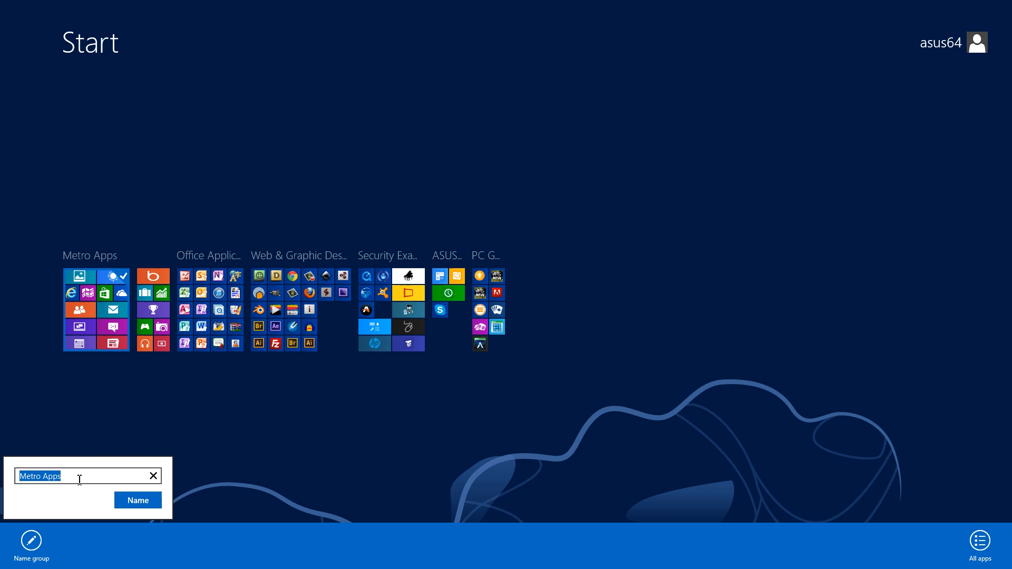
left_click(87, 476)
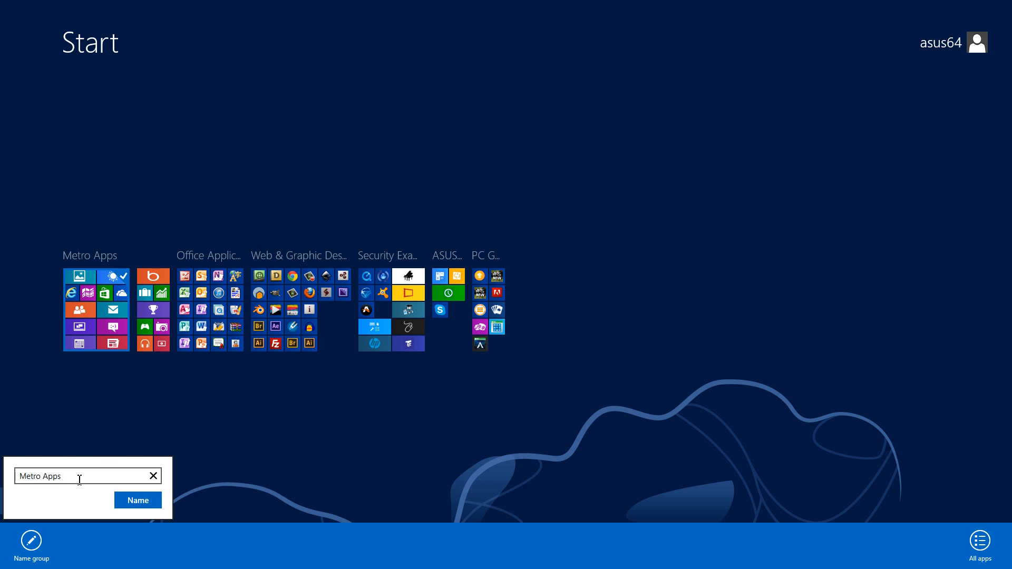
double_click(47, 476)
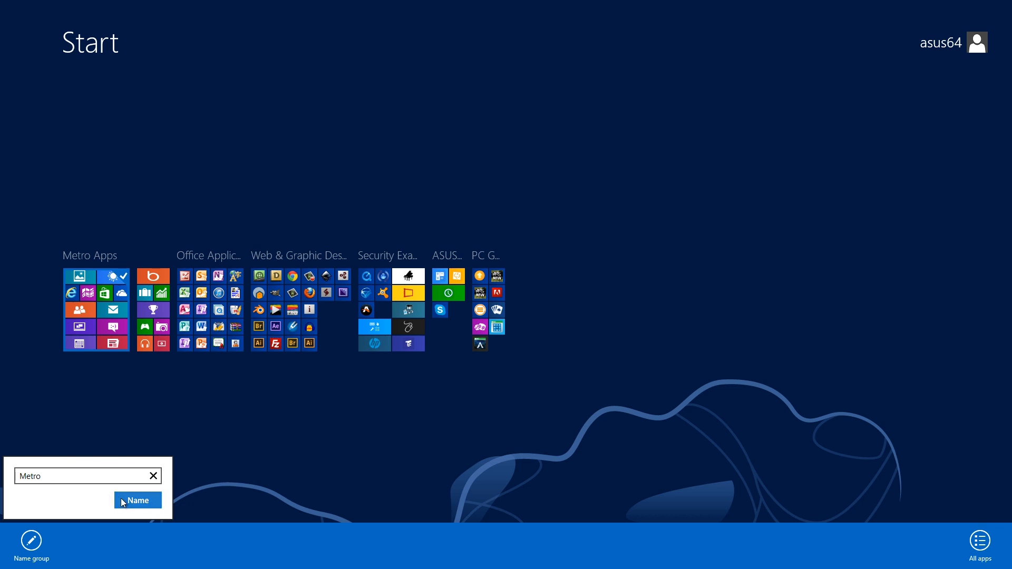
left_click(137, 500)
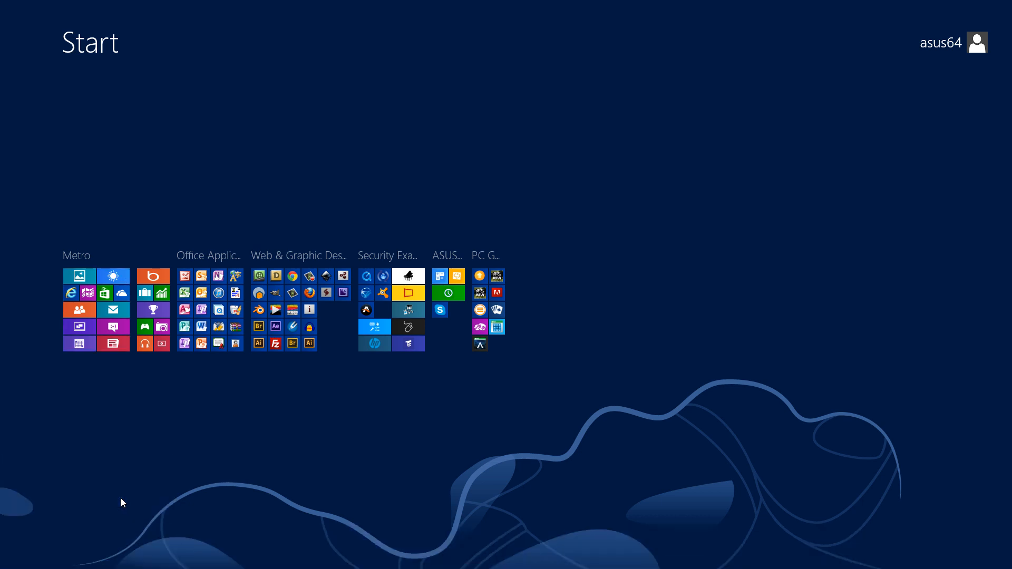
mouse_move(88, 259)
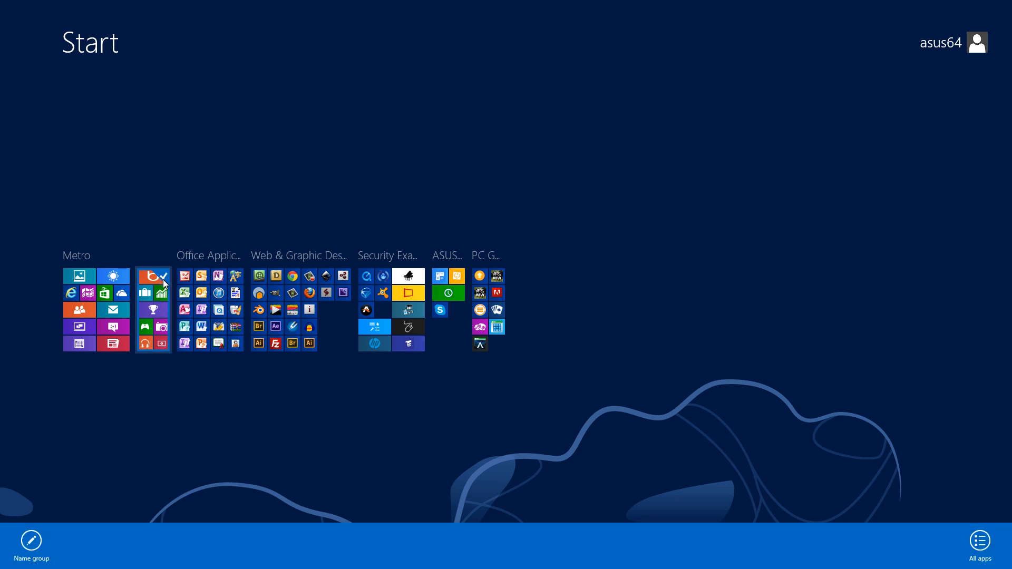
mouse_move(155, 332)
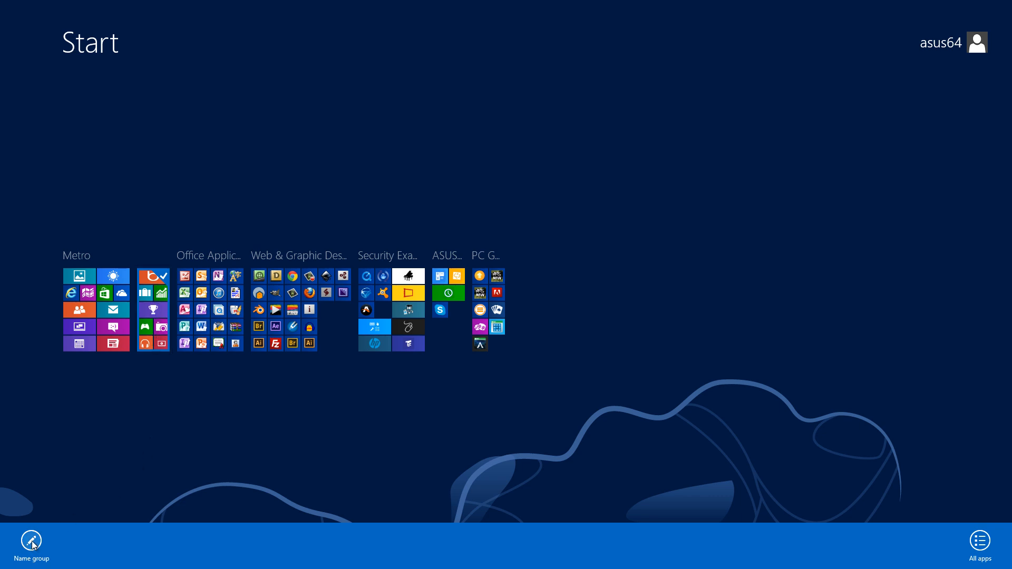
Name the second group of news, finance and media tiles 'Finance apps' and deselect it.
left_click(31, 540)
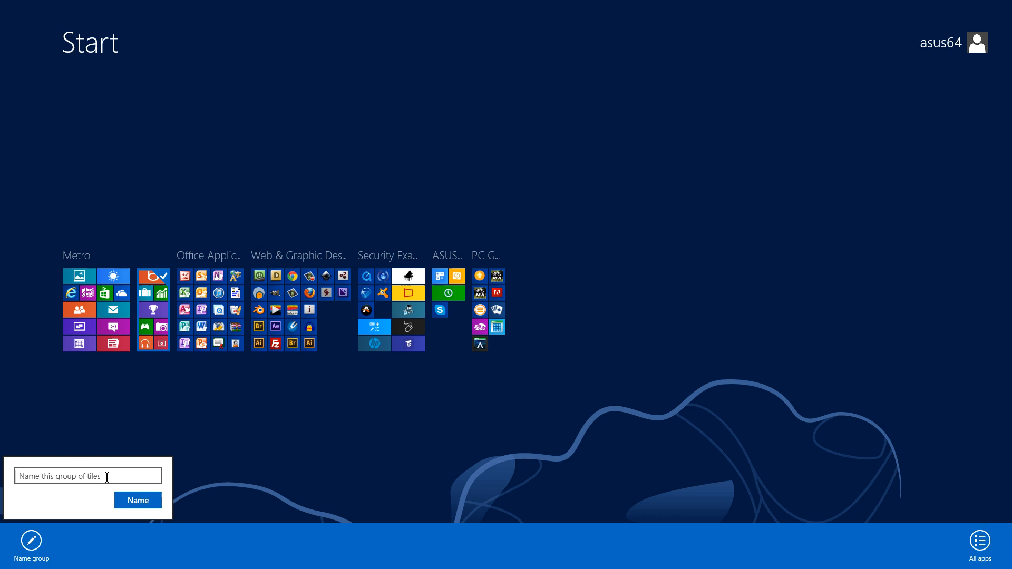
type("F")
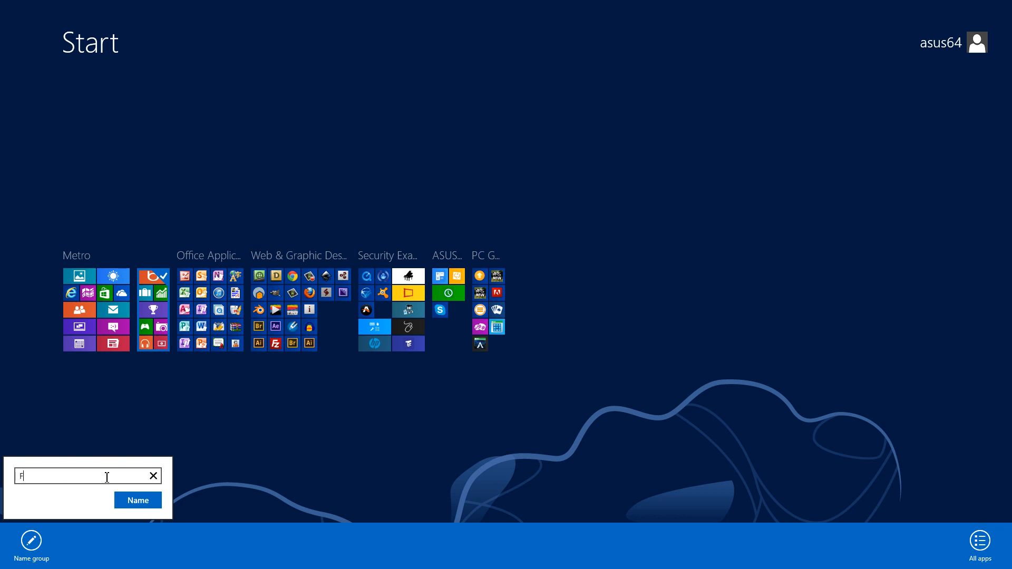
type("inance a")
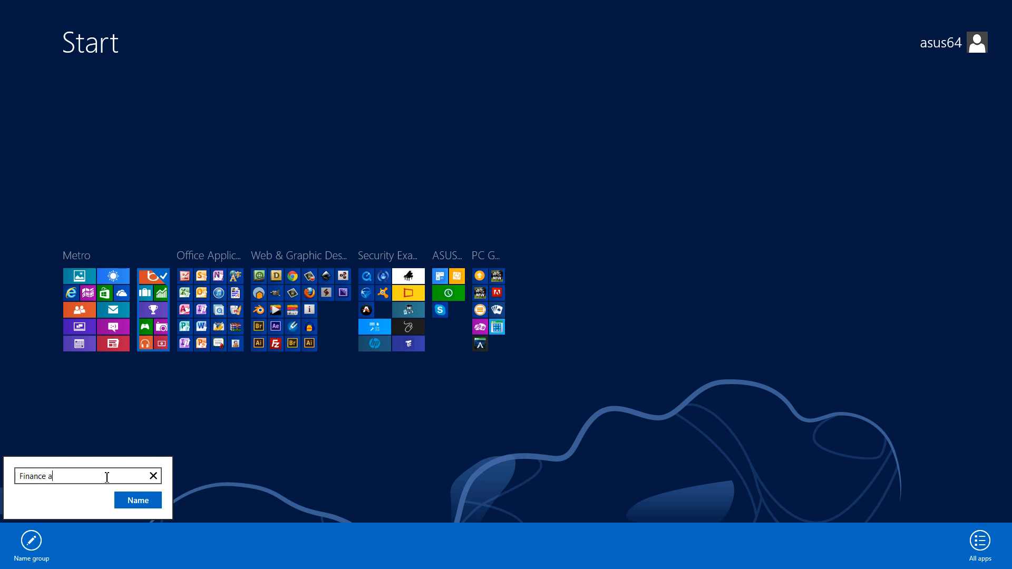
type("pps")
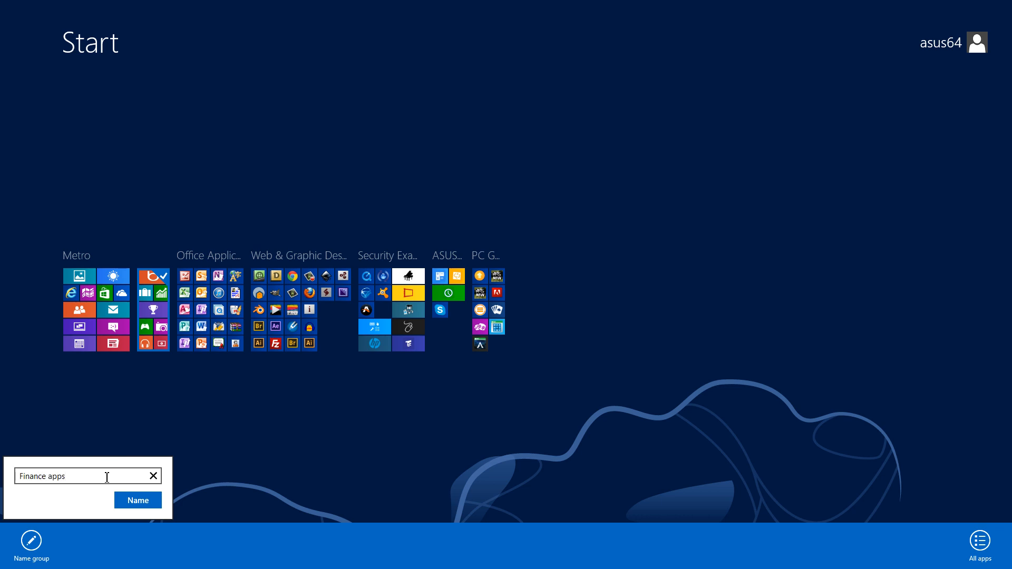
left_click(137, 500)
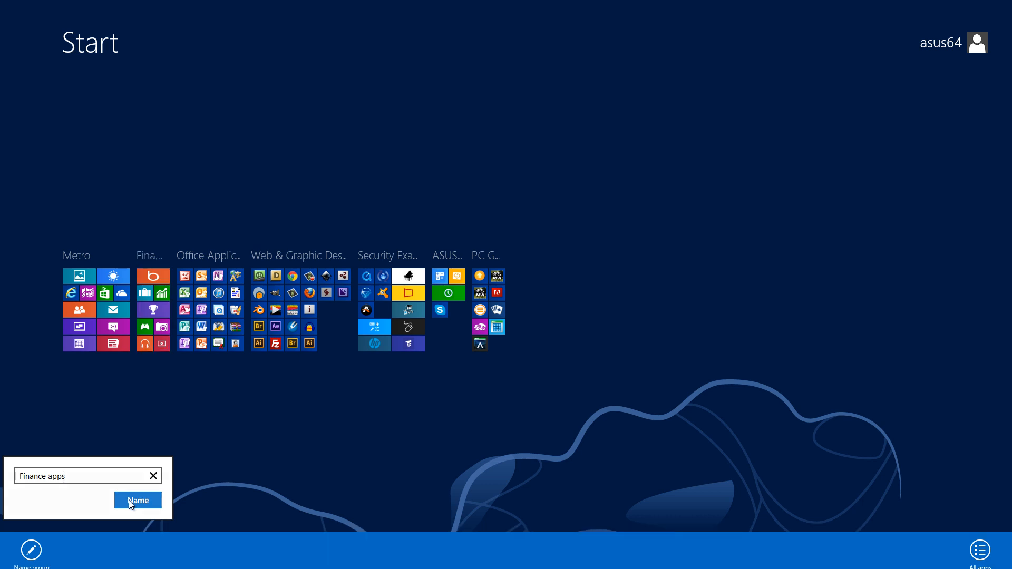
left_click(137, 500)
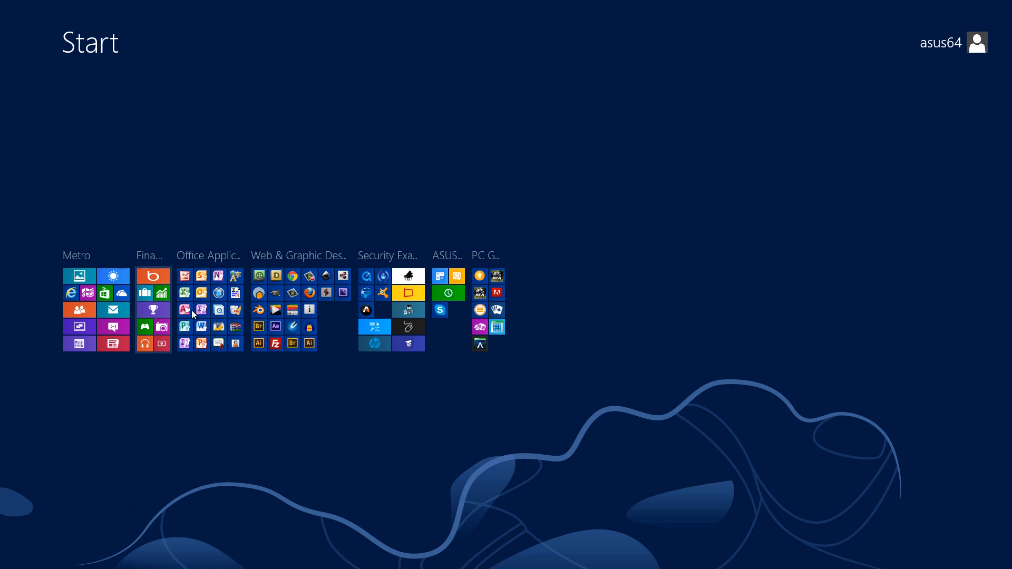
mouse_move(203, 297)
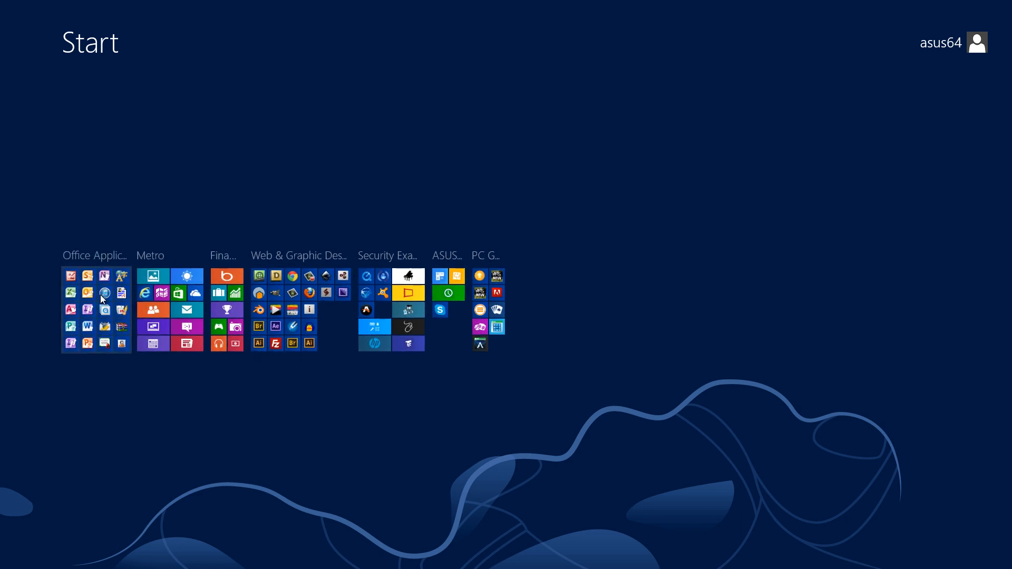
mouse_move(102, 282)
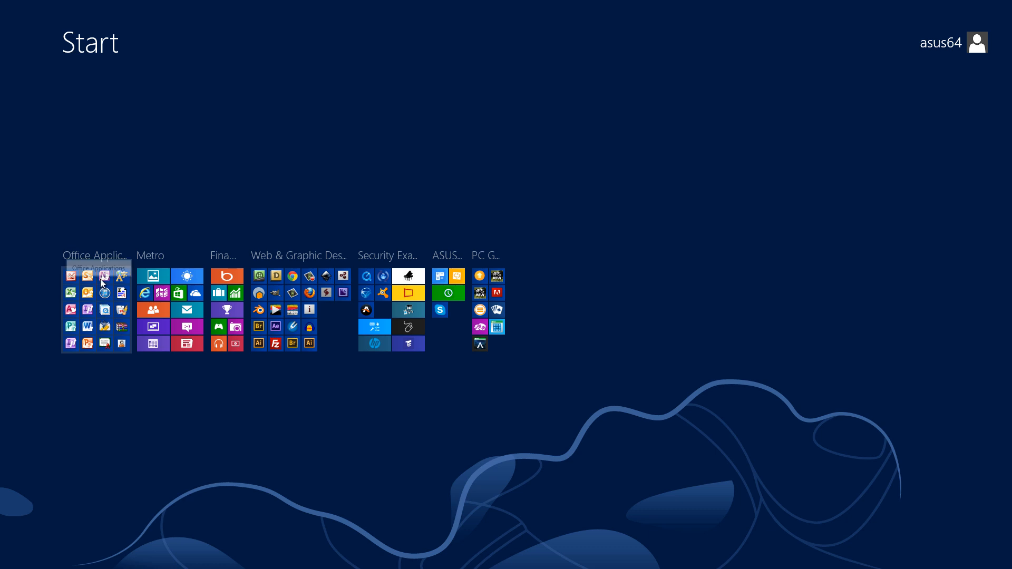
mouse_move(103, 309)
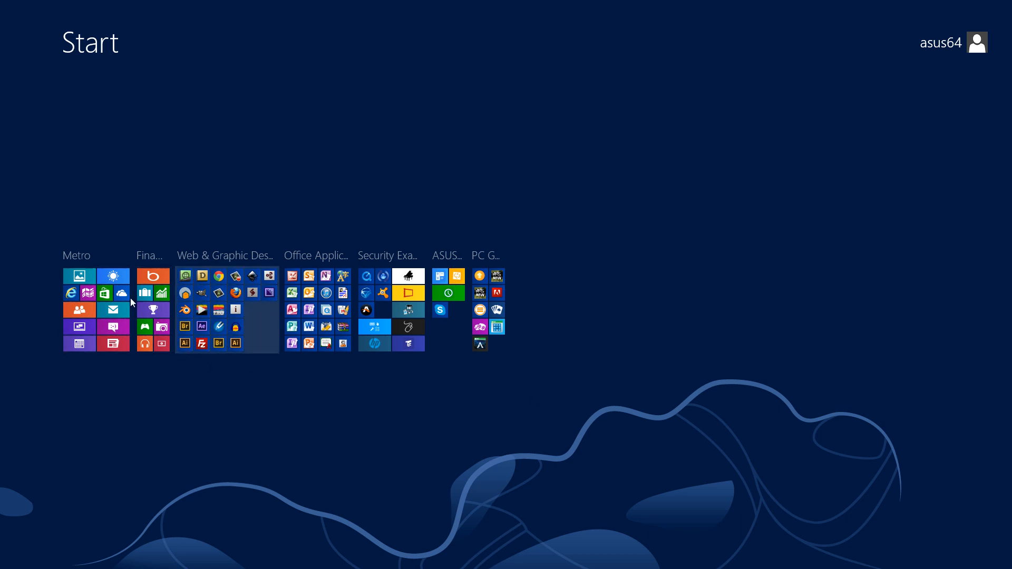
mouse_move(309, 307)
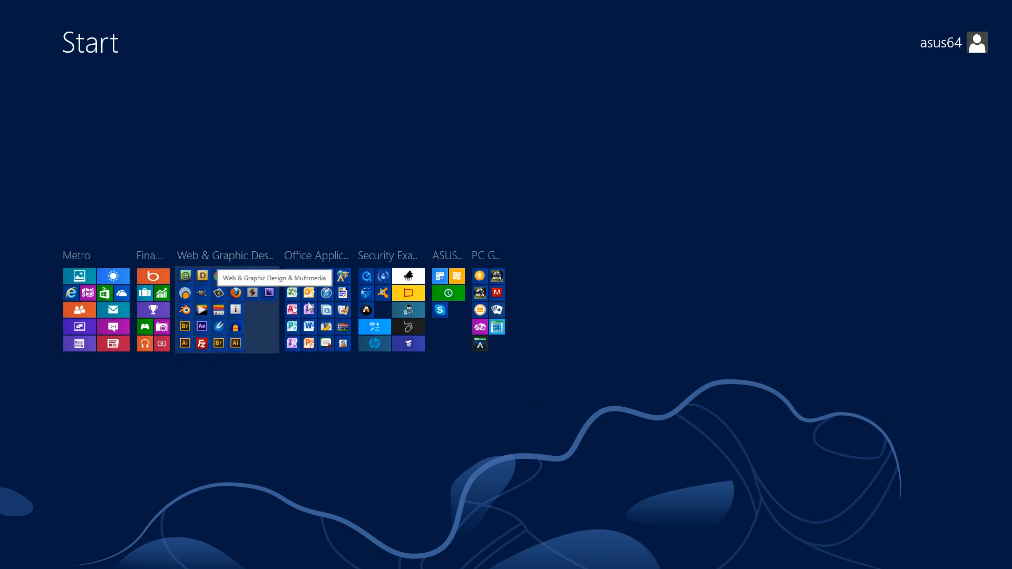